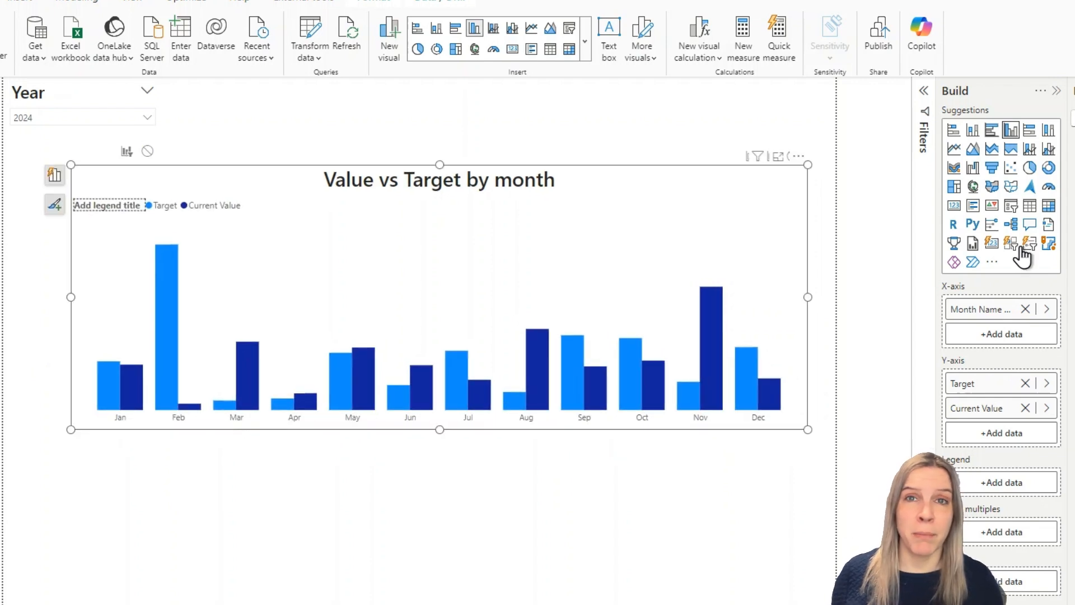
pyautogui.moveTo(1029, 167)
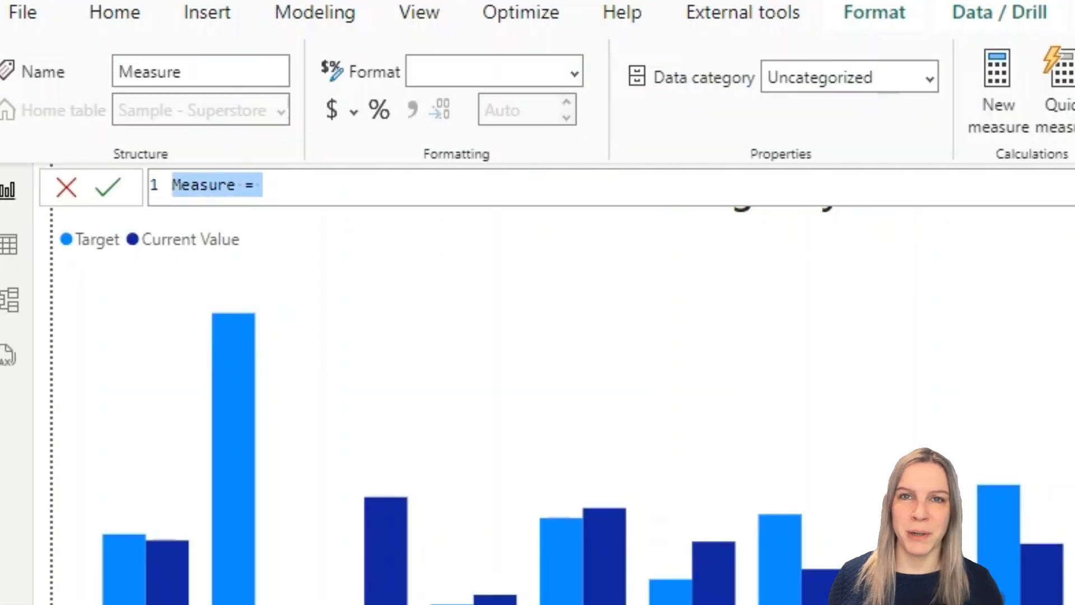
# Write the measure Value below target = IF([Current Value]<[Target], [Current Value], [Target])
pyautogui.write('Value below target')
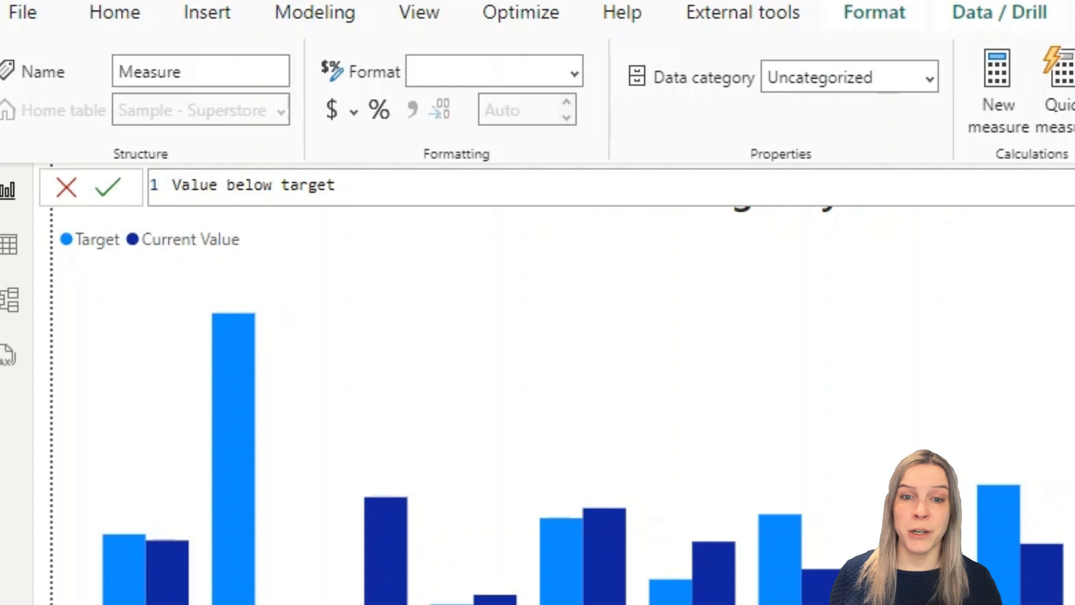
pyautogui.write('=')
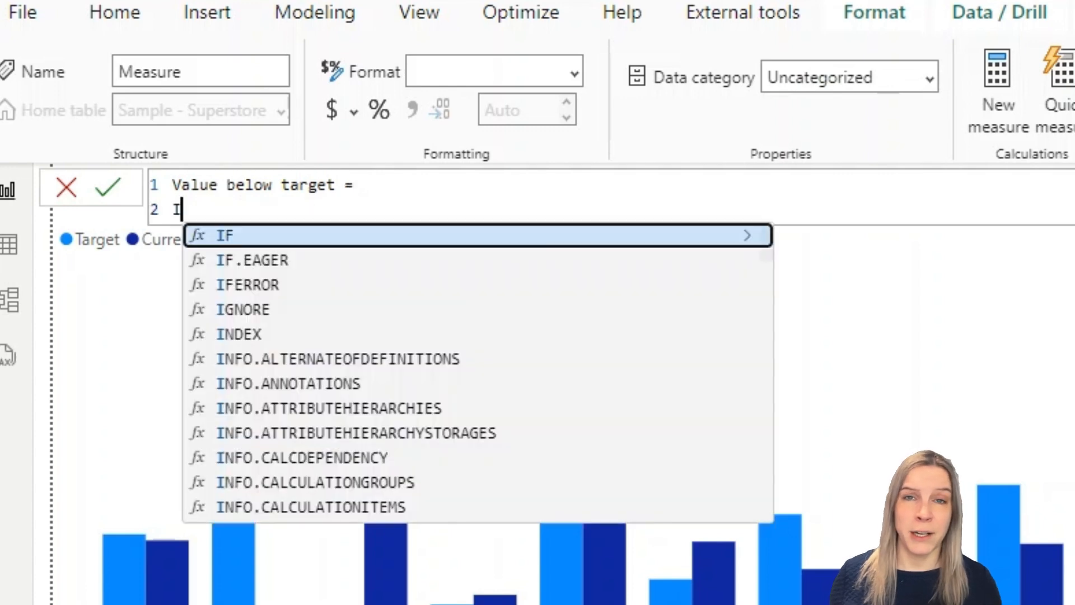
pyautogui.write('F(')
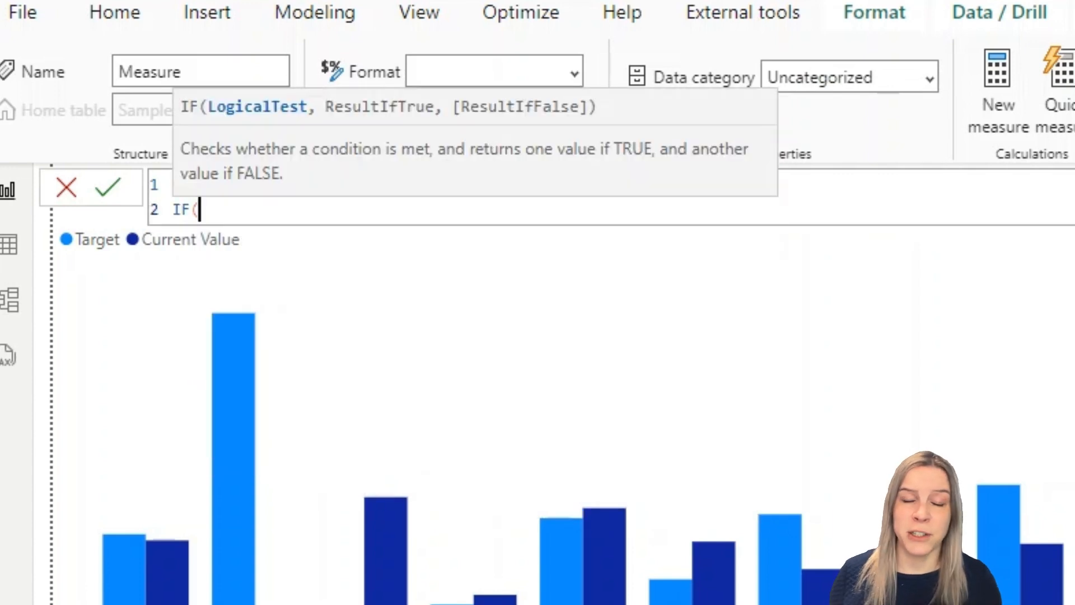
pyautogui.write('[Current Value]')
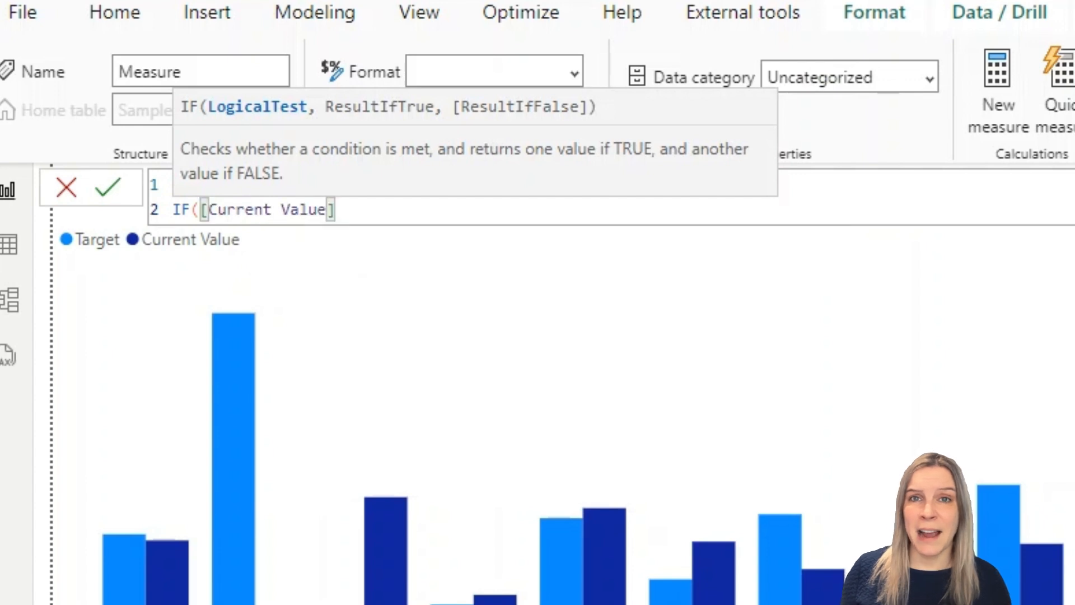
pyautogui.write('<[Target]')
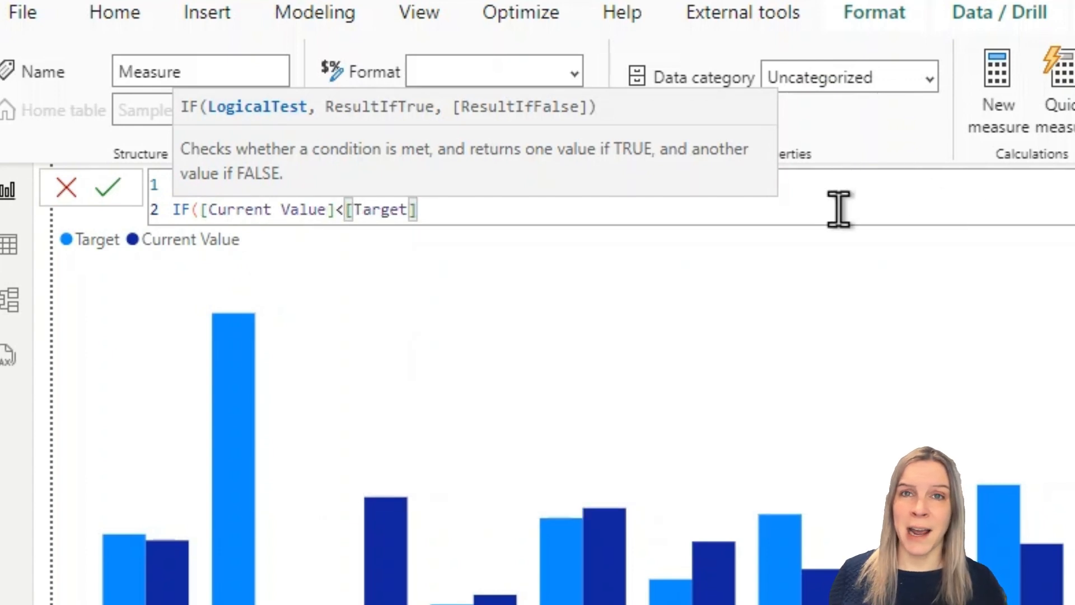
pyautogui.write(',')
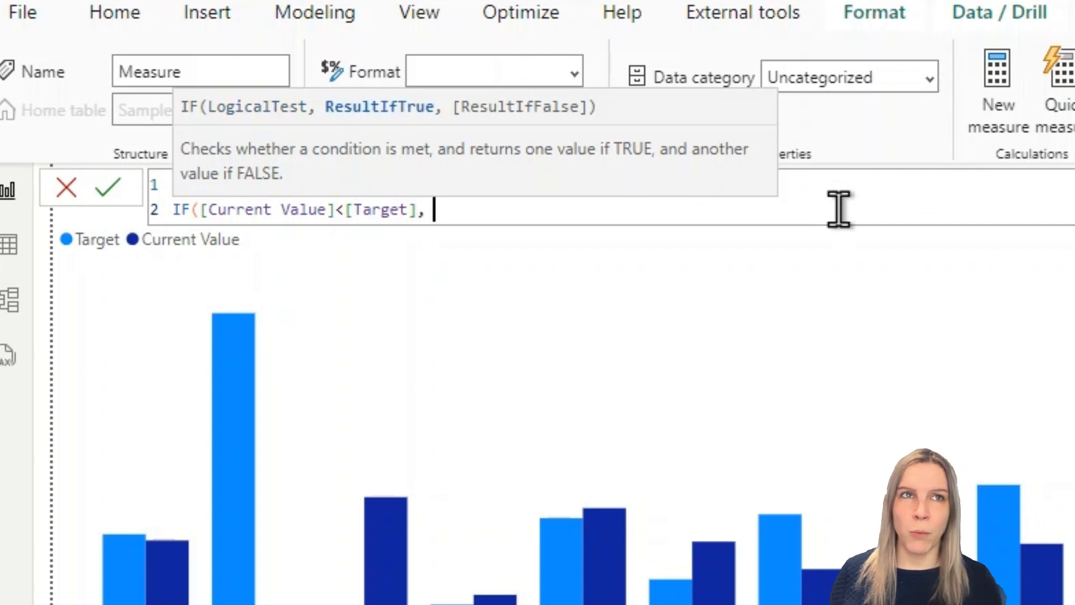
pyautogui.write('[Current Value]')
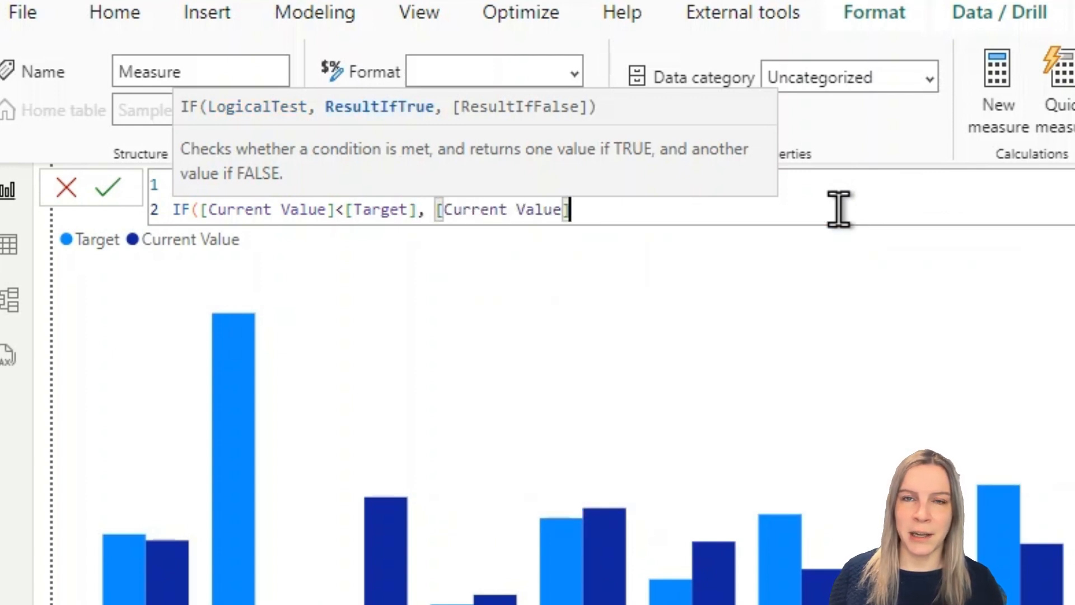
pyautogui.write(', [Target]')
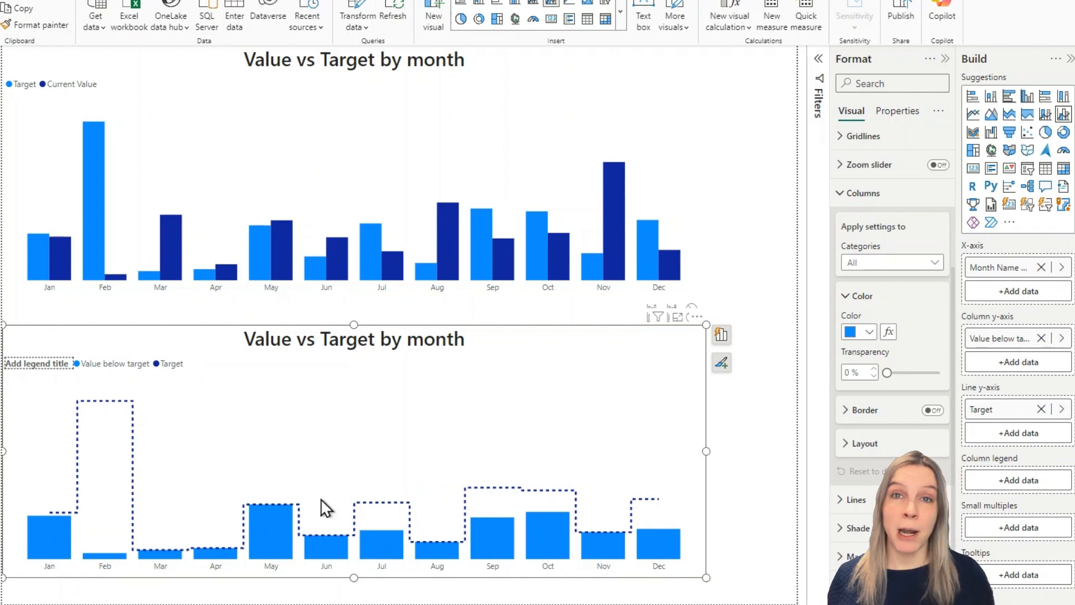
pyautogui.moveTo(699, 517)
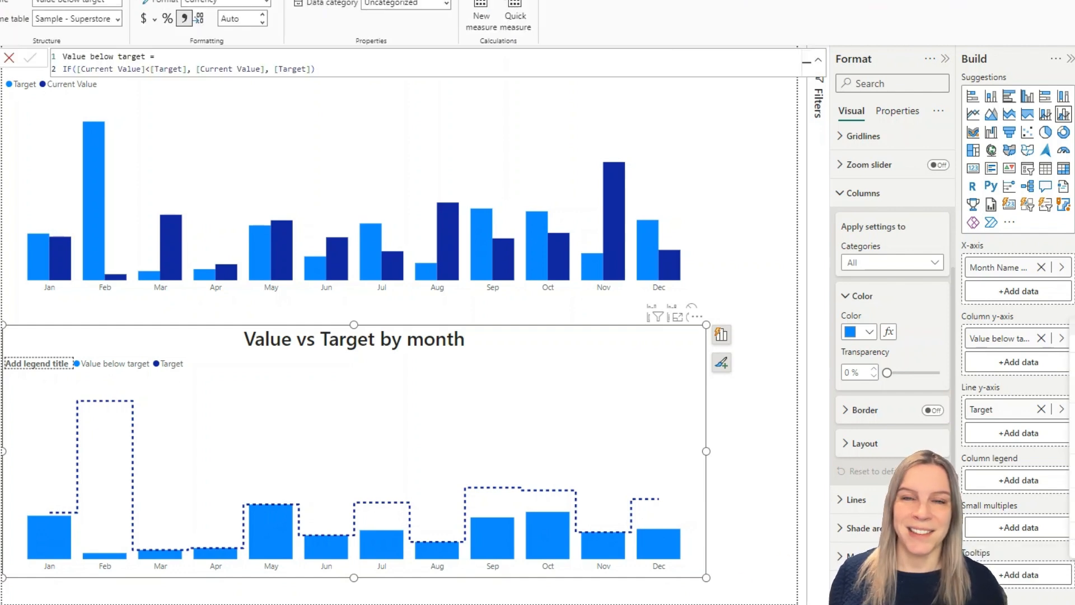
pyautogui.moveTo(524, 426)
pyautogui.write('Va')
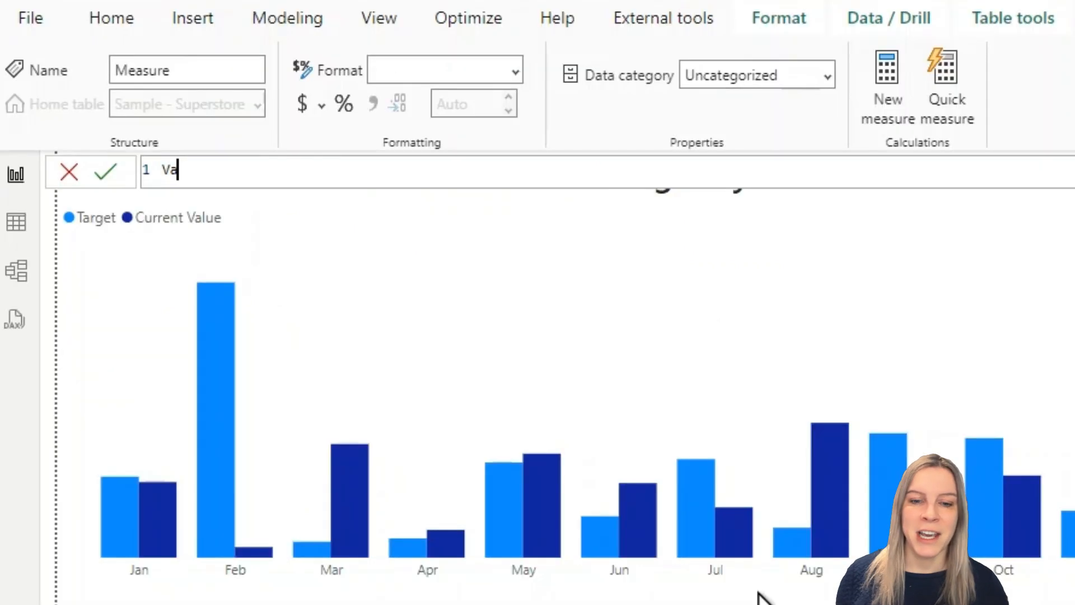
# Write the measure Value above target = IF([Current Value]>[Target], [Current Value]-[Target])
pyautogui.write('IF(')
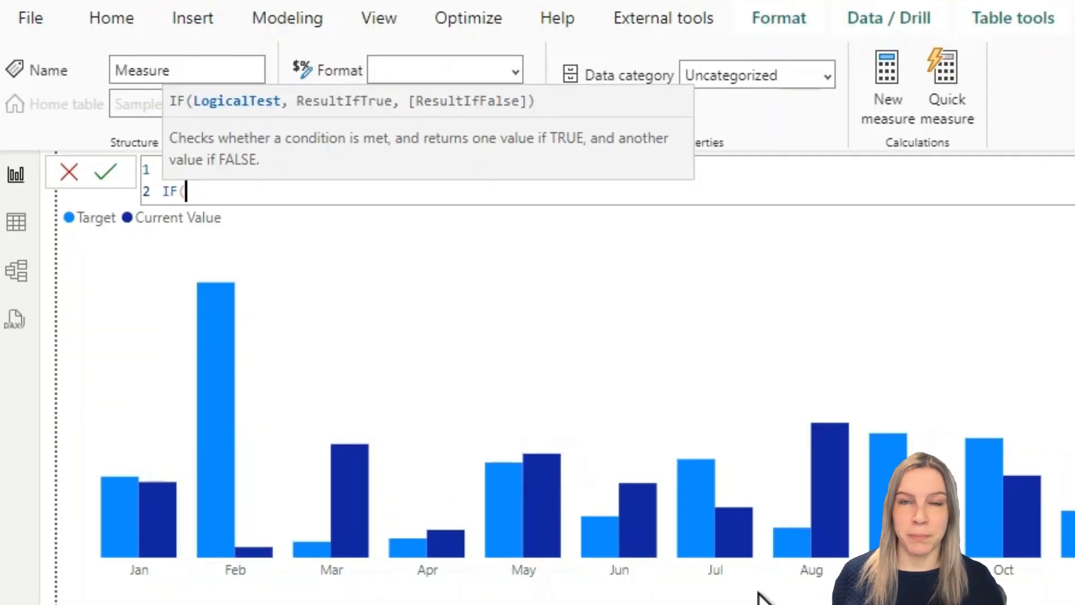
pyautogui.write('Sal')
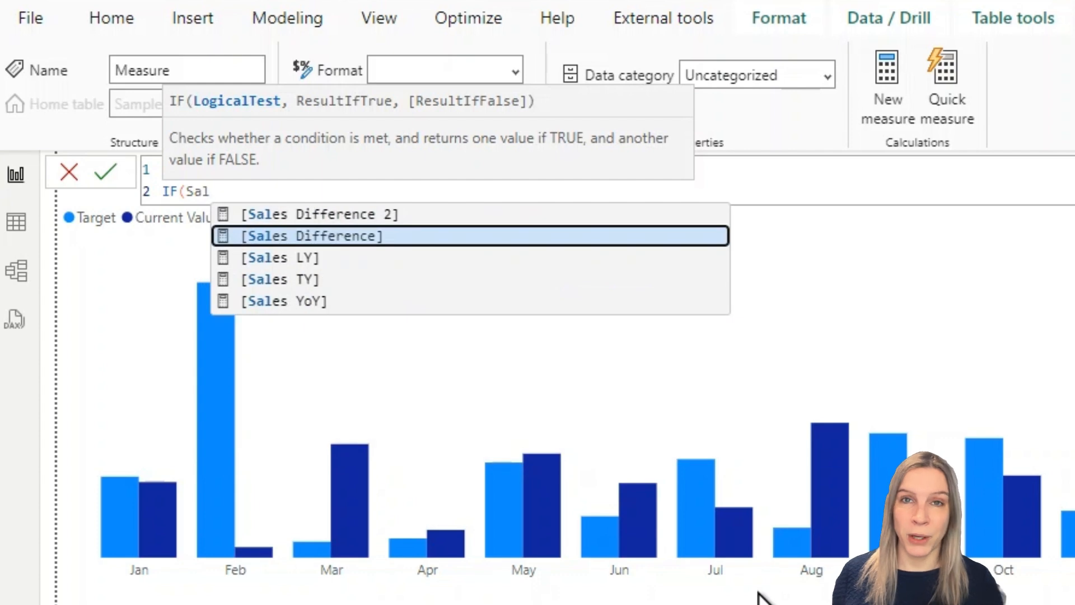
pyautogui.write('[Current Value]')
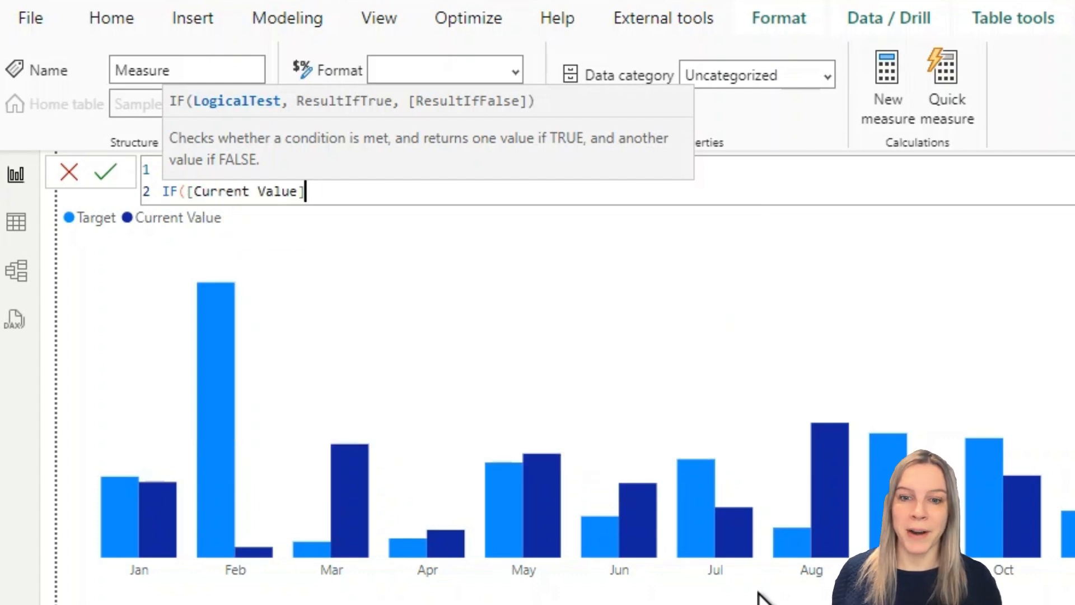
pyautogui.write('> [Target],')
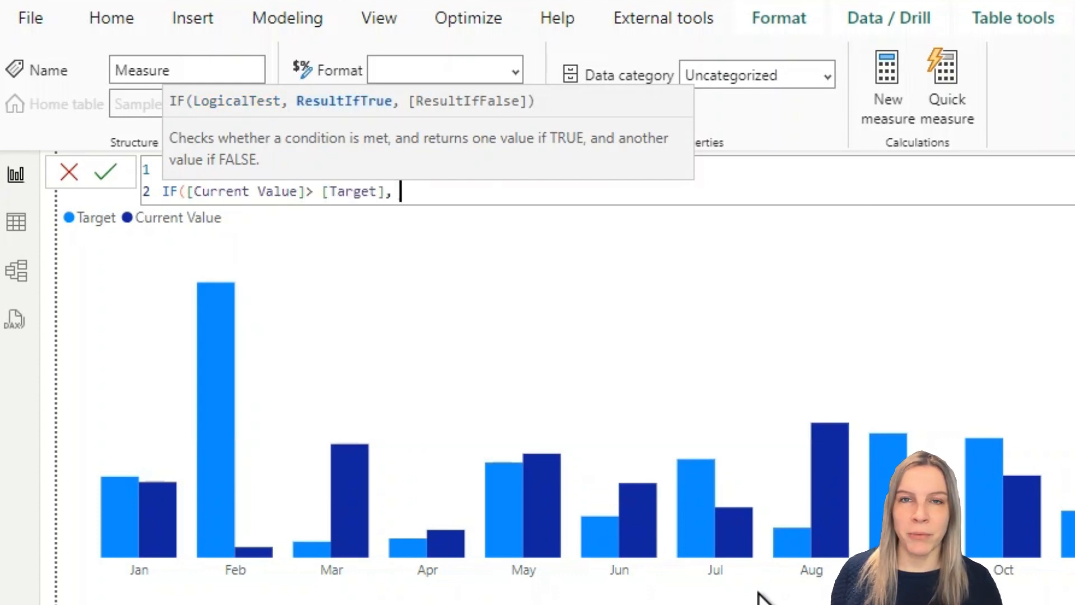
pyautogui.write('[Current Value] - [Target]')
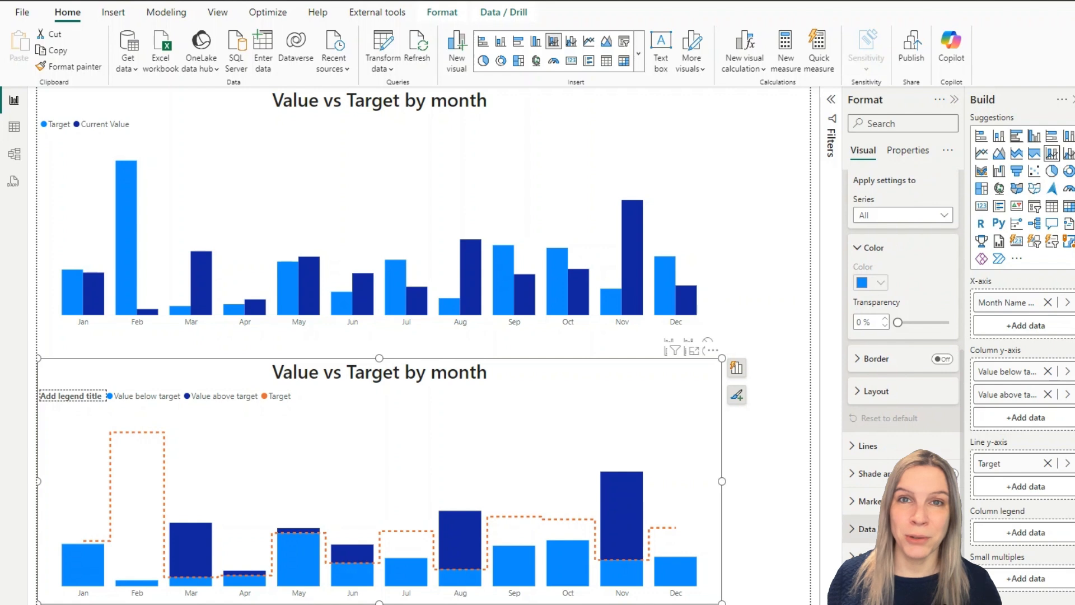
# Set the Target line colour to black in the Lines formatting settings
pyautogui.click(866, 446)
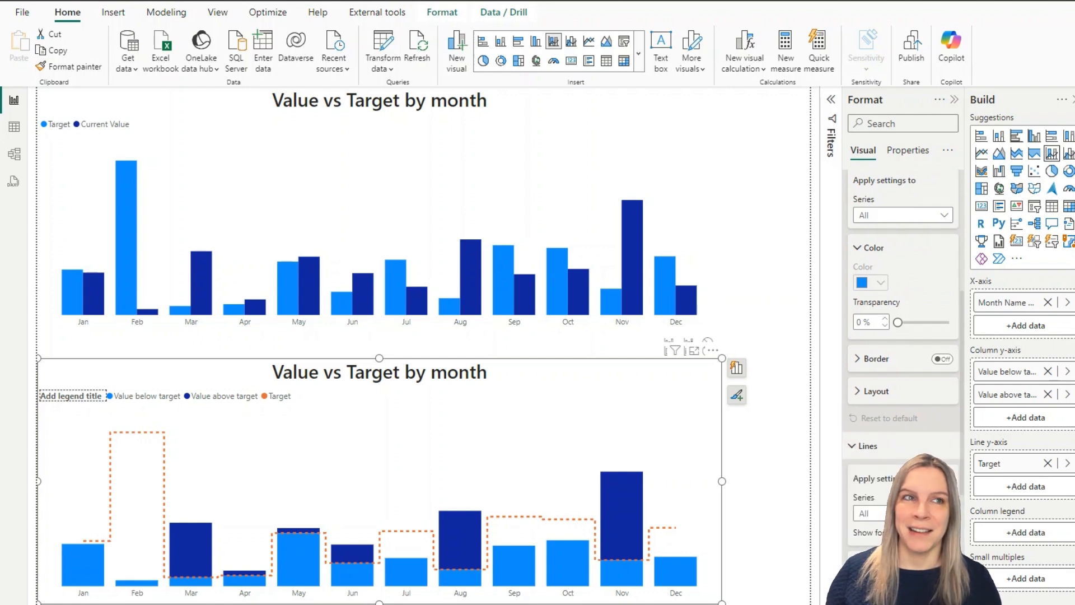
pyautogui.click(869, 175)
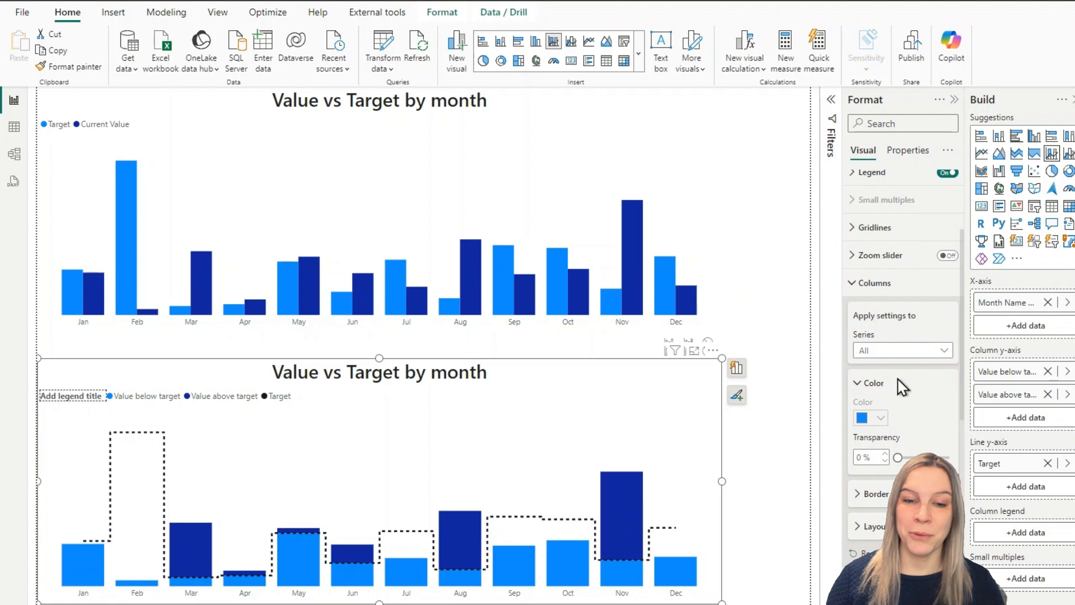
# Colour the Value below target columns gray and bring up the Target line style settings for dashing
pyautogui.click(902, 349)
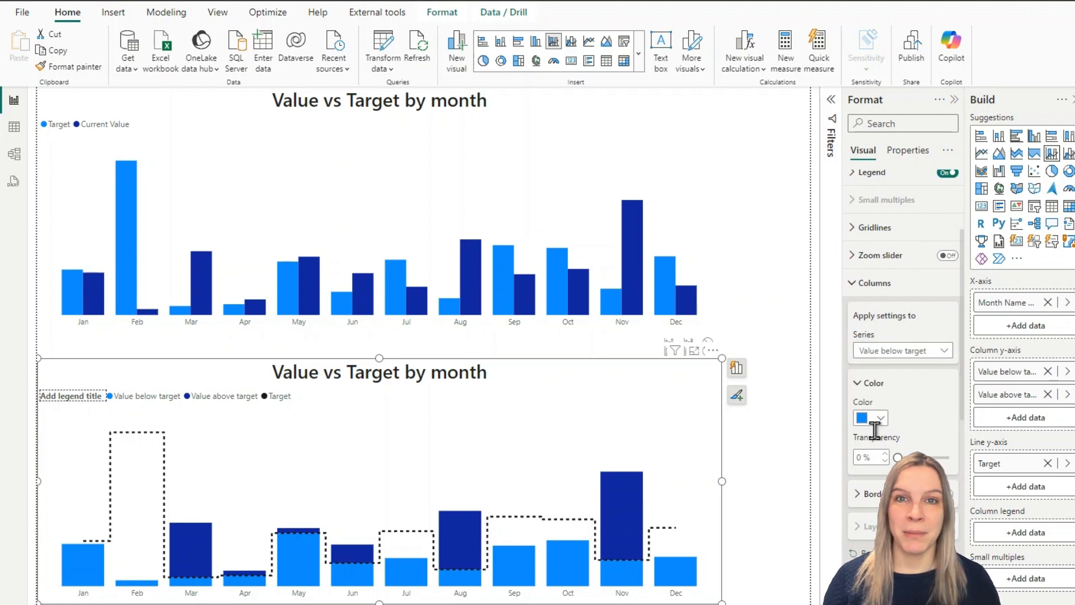
pyautogui.click(880, 418)
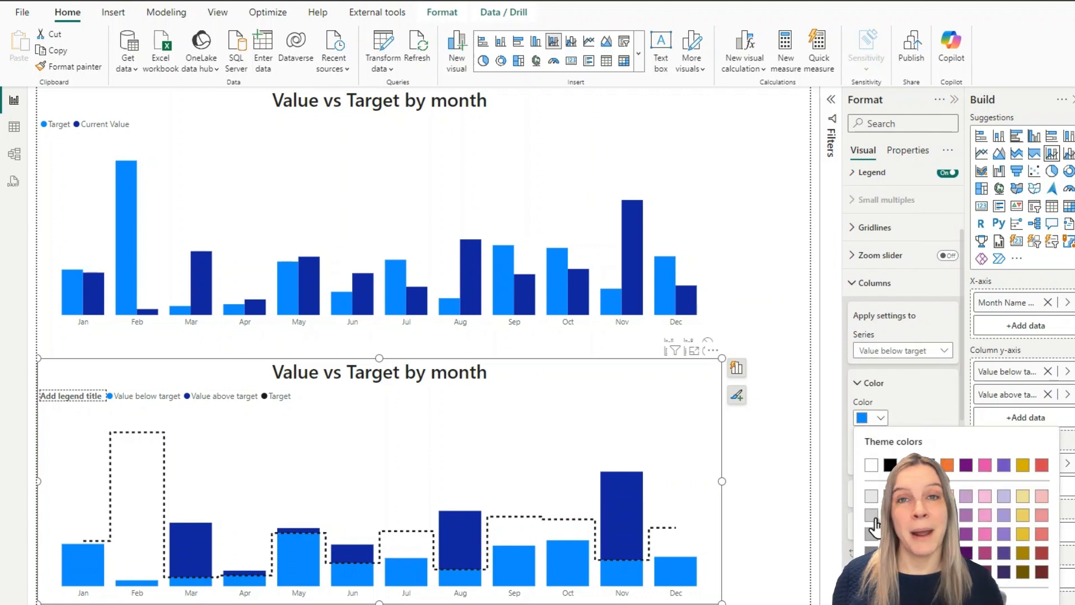
pyautogui.click(871, 496)
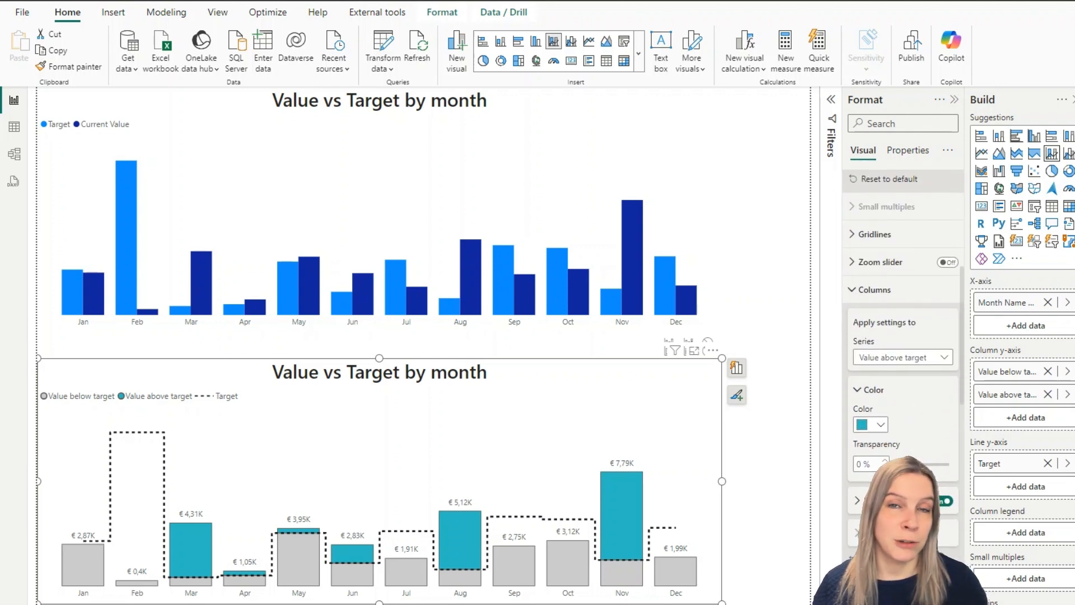
pyautogui.click(869, 249)
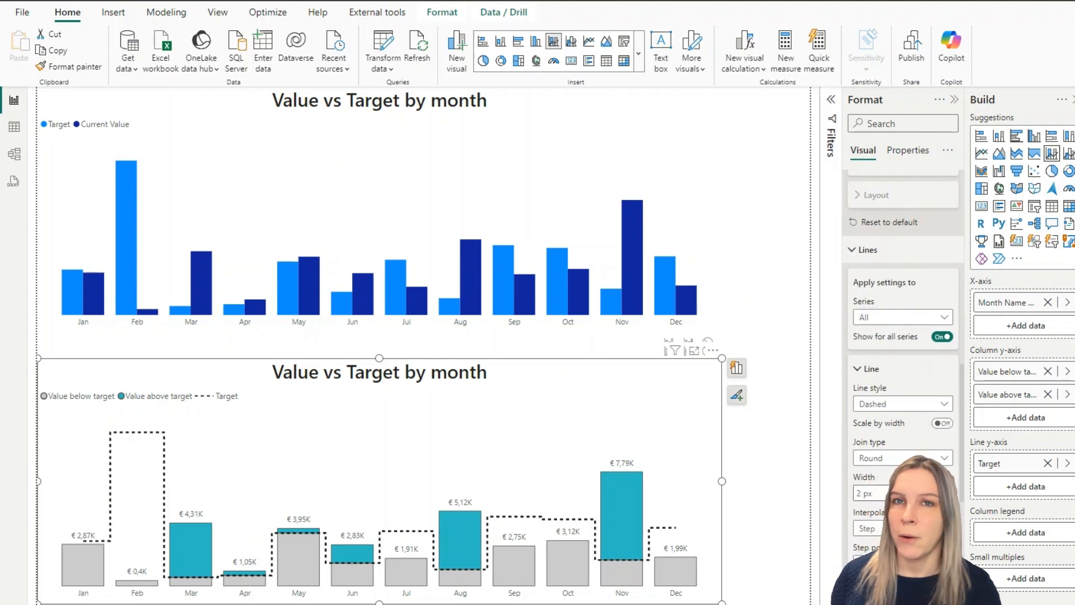